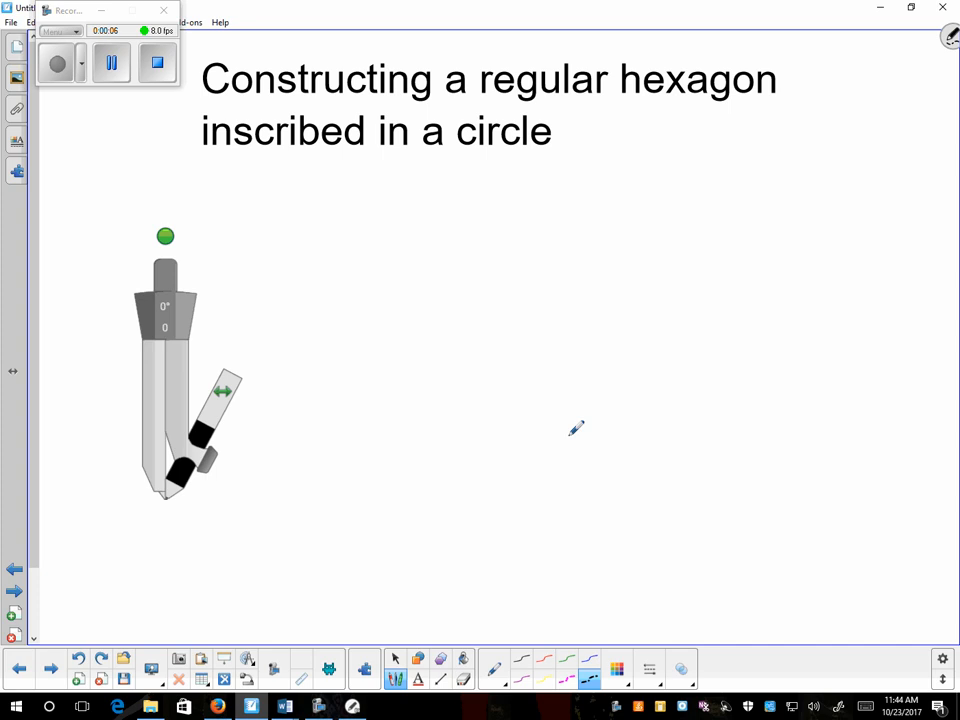
- Draw a full red compass circle with its centre marked below the title
left_click(478, 376)
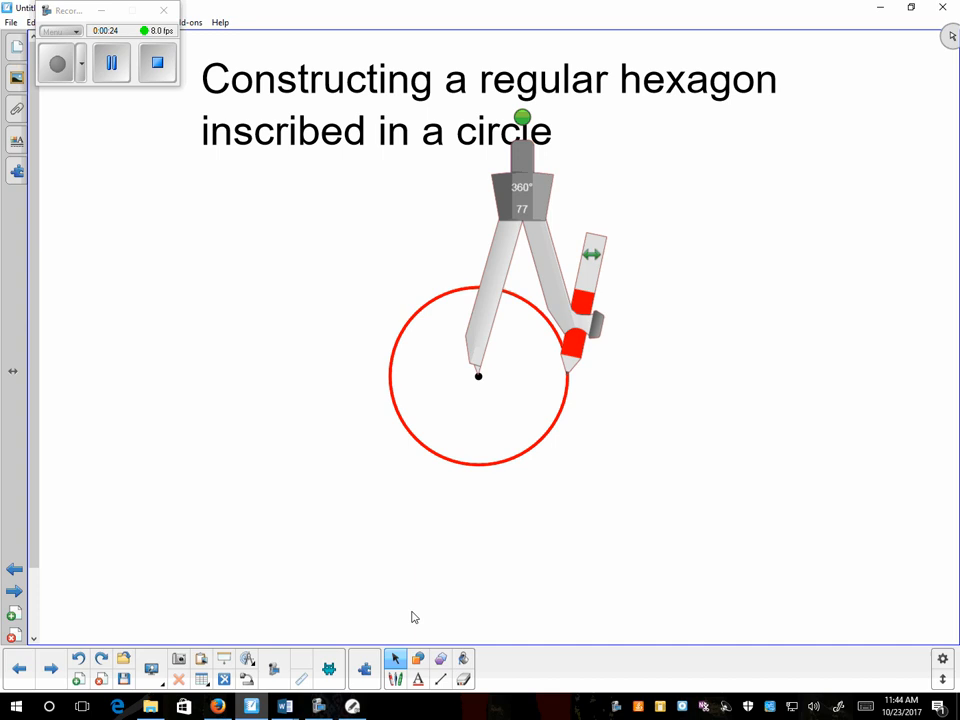
- Place the compass point on the circle's edge and mark the first arcs across it
left_click(396, 658)
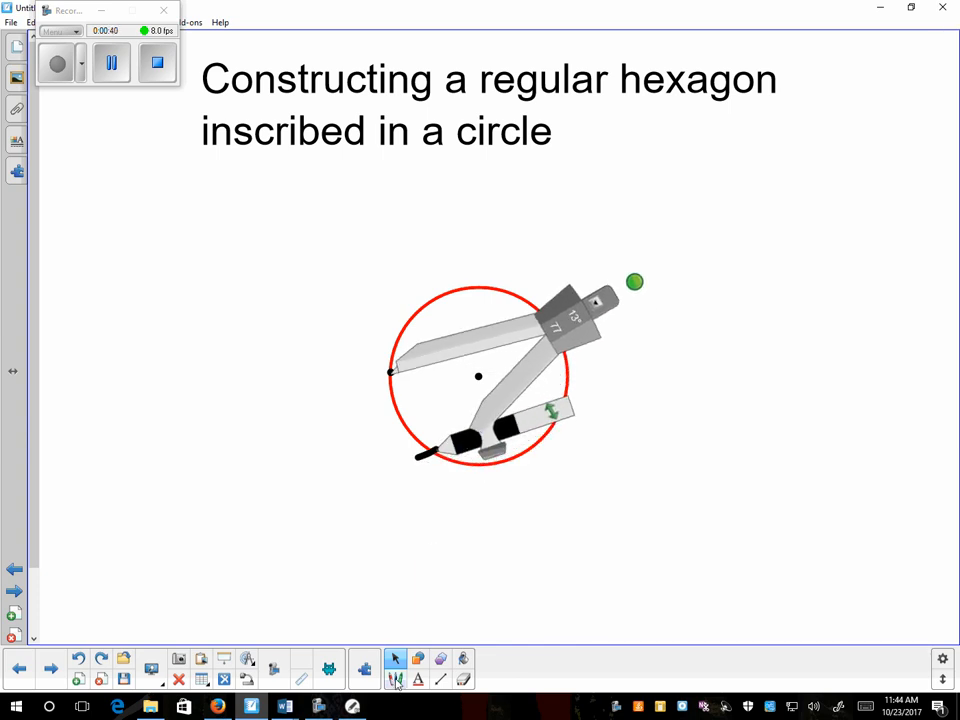
left_click(396, 658)
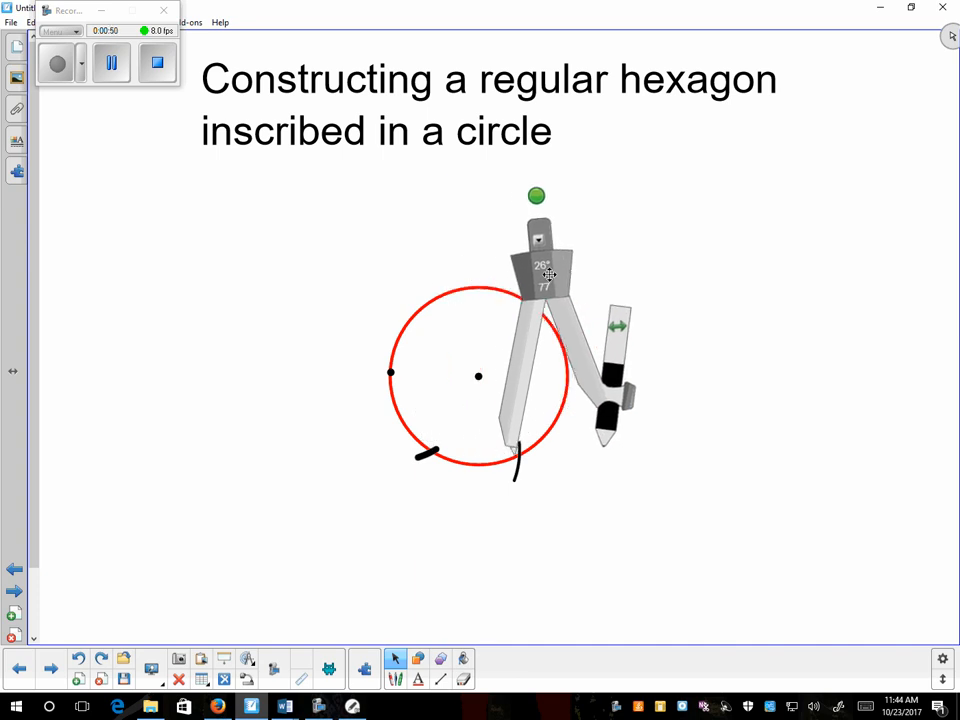
- Step the compass around the circle to complete six evenly spaced arc marks
left_click_drag(536, 196, 368, 240)
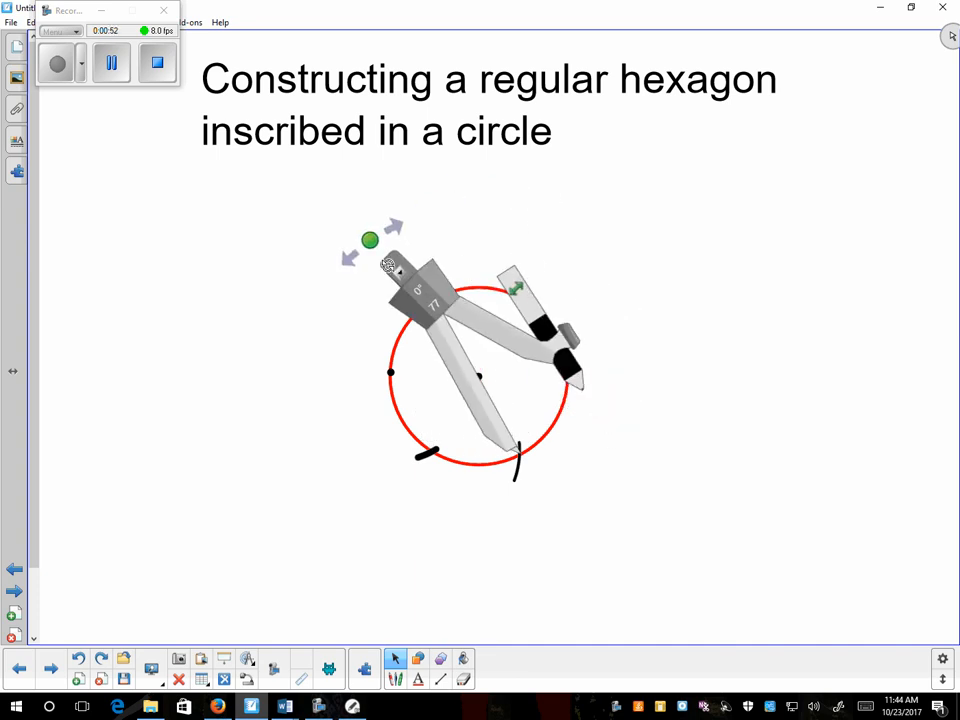
left_click_drag(370, 240, 324, 280)
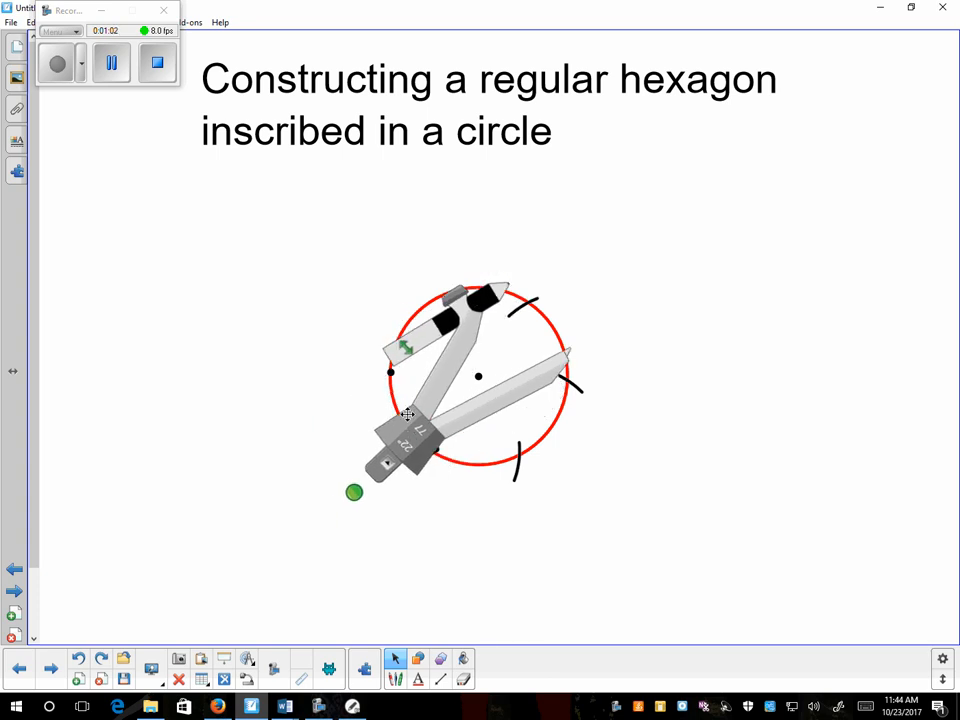
left_click_drag(354, 492, 308, 450)
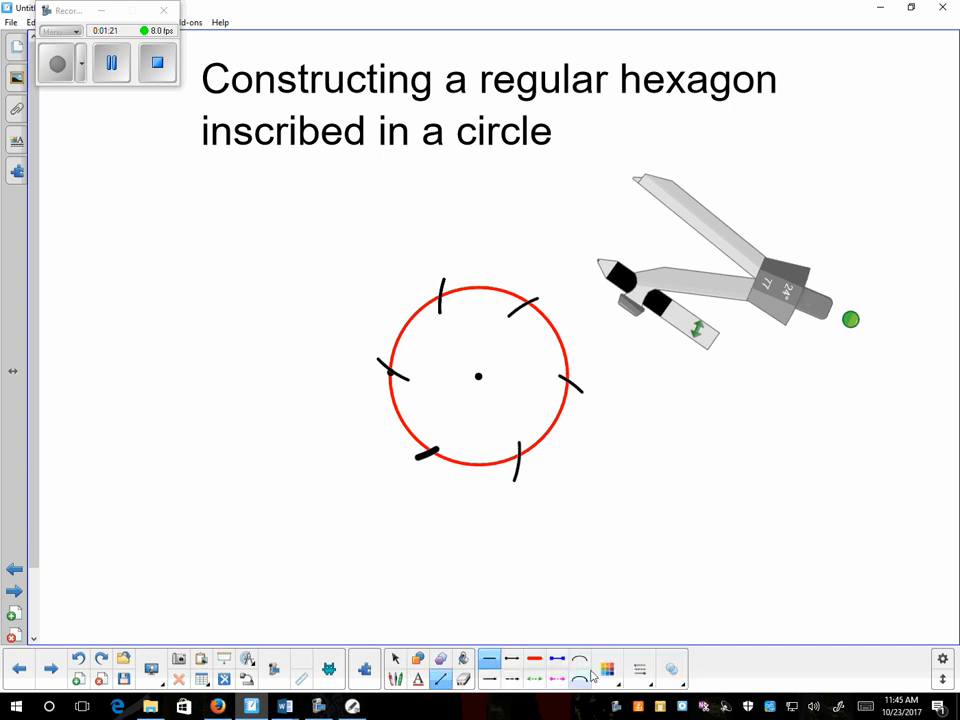
- Draw blue straight sides between consecutive arc marks to form the inscribed hexagon
left_click(608, 668)
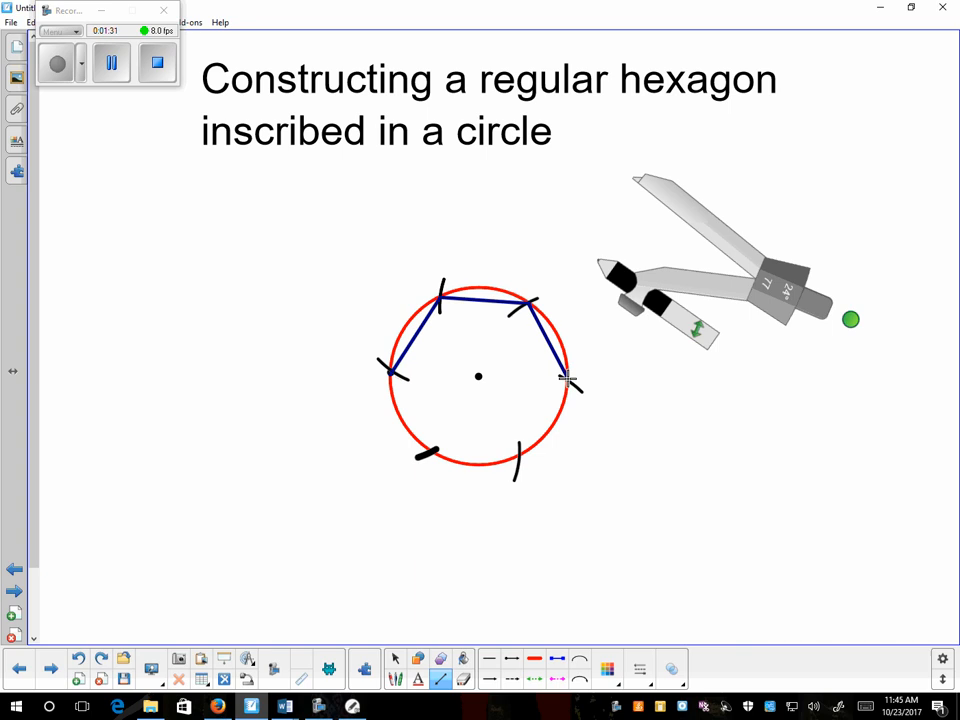
left_click_drag(570, 380, 436, 456)
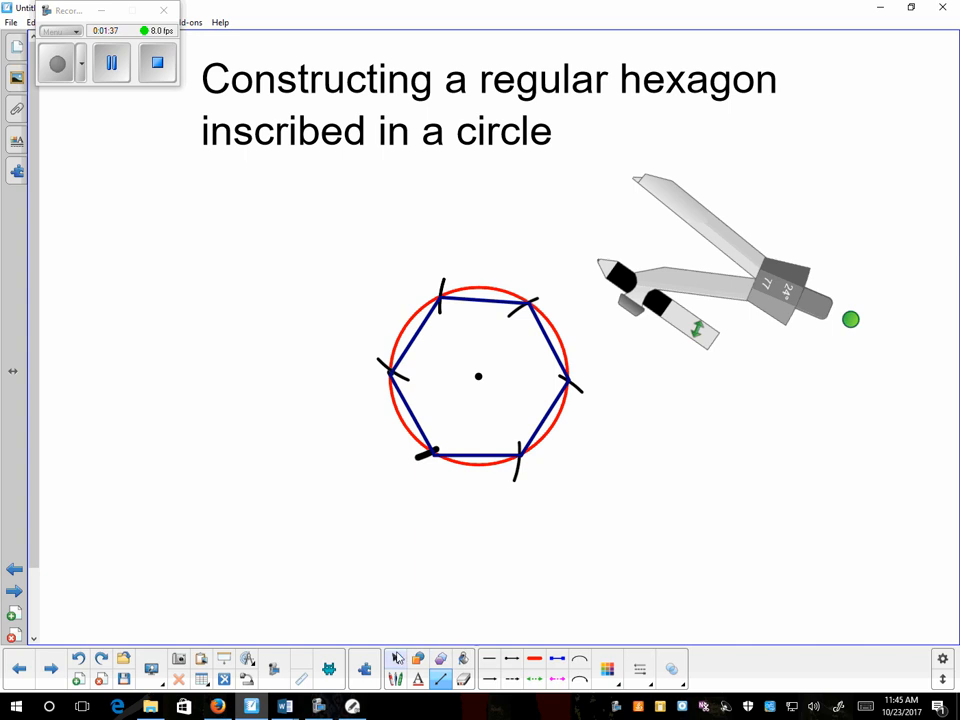
left_click(156, 62)
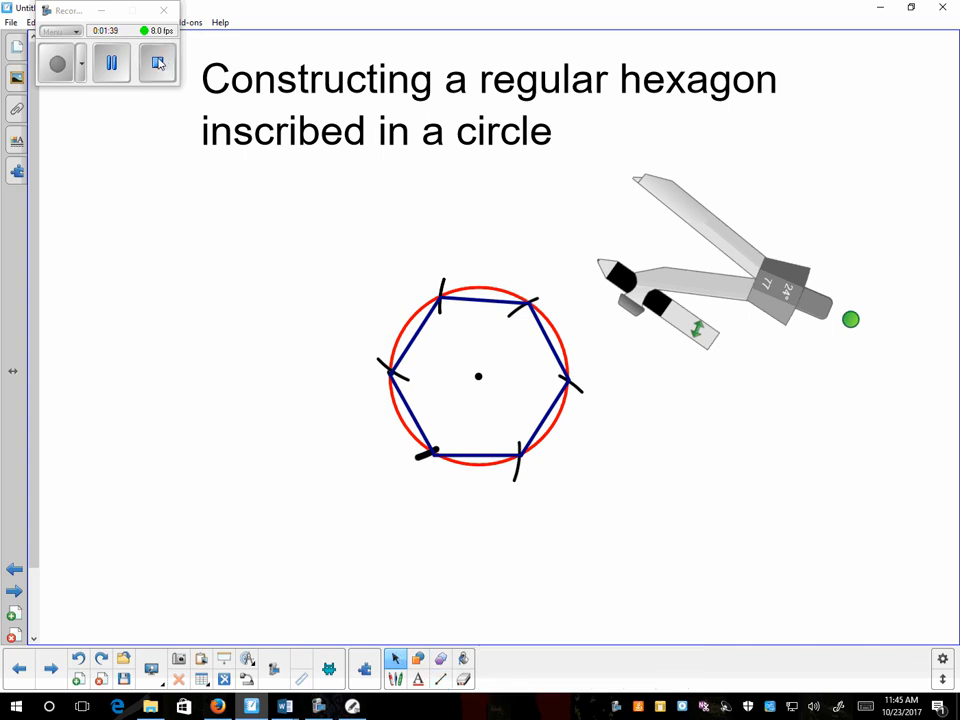